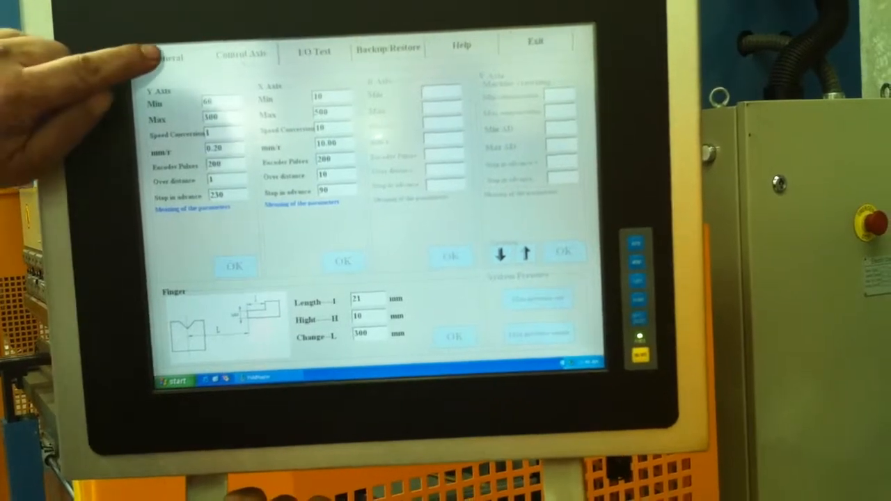
Switch from the axis parameters to the General controller settings
{"action": "left_click", "coordinate": [167, 57]}
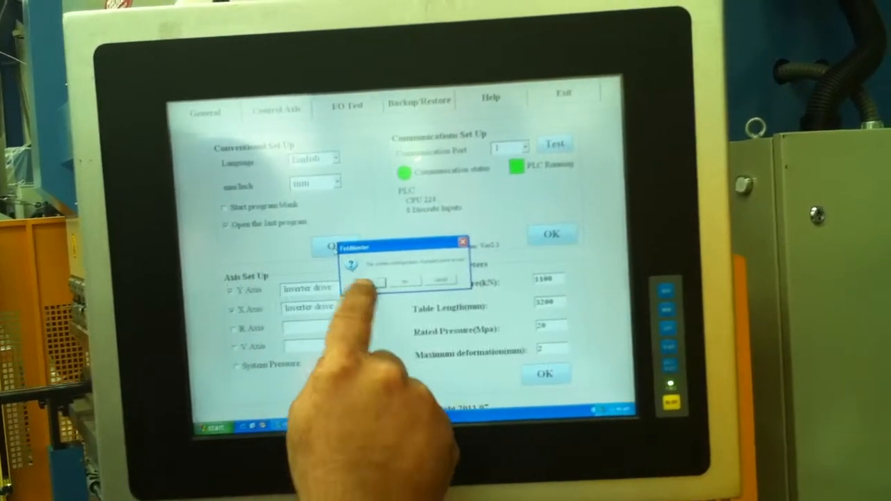
Acknowledge the confirmation for opening the last program on startup
{"action": "left_click", "coordinate": [375, 281]}
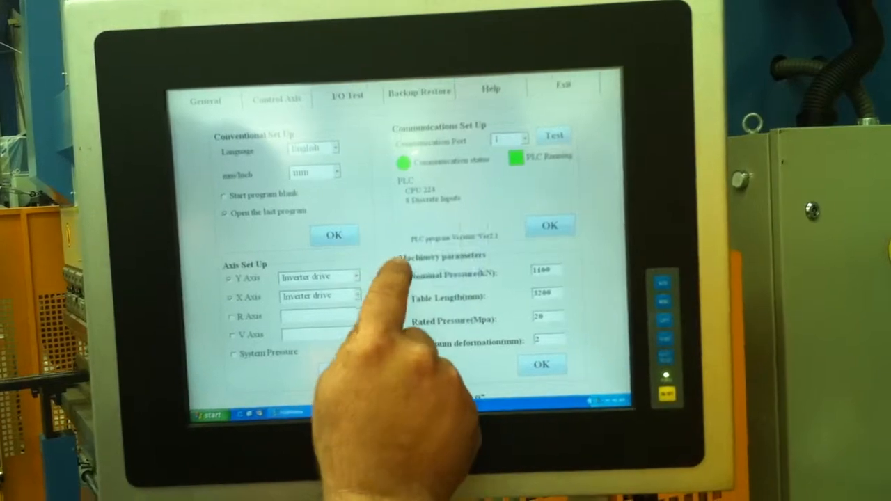